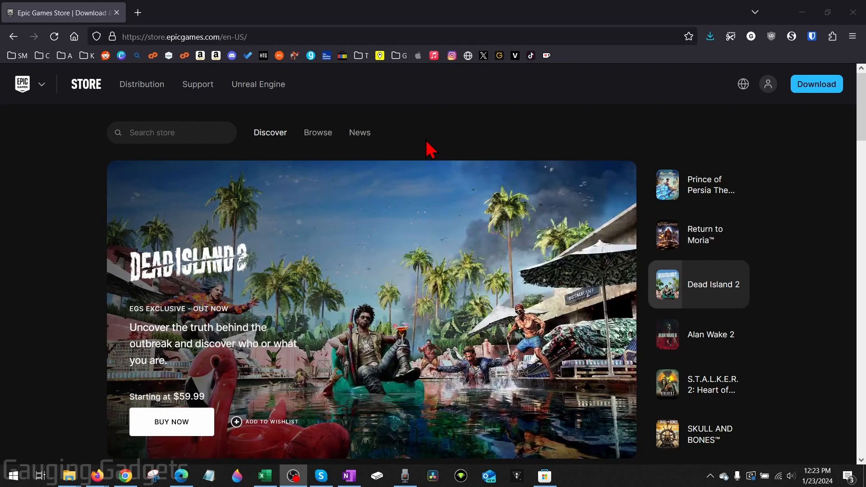
# Step: Sign in to the Epic Games account from the profile icon at the top right
pyautogui.click(711, 334)
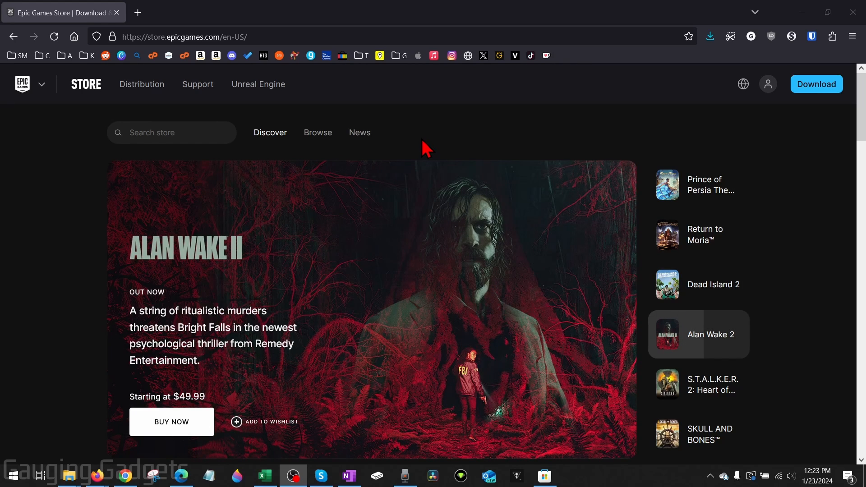
pyautogui.moveTo(399, 148)
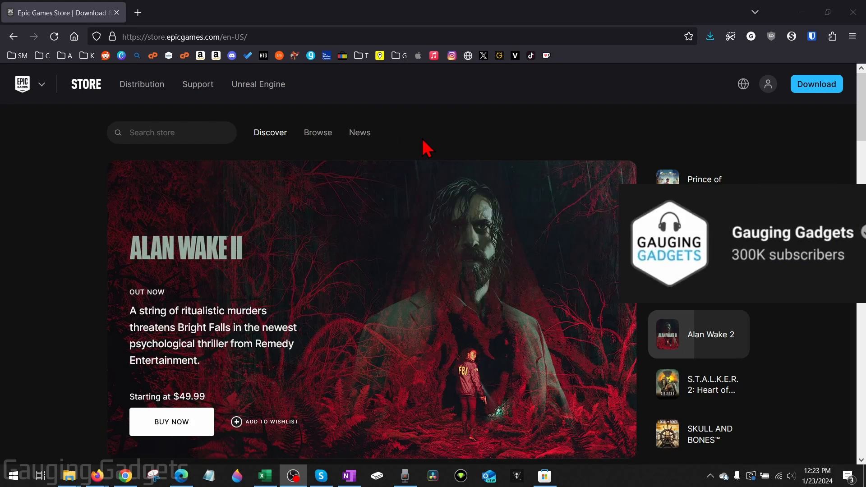
pyautogui.moveTo(400, 149)
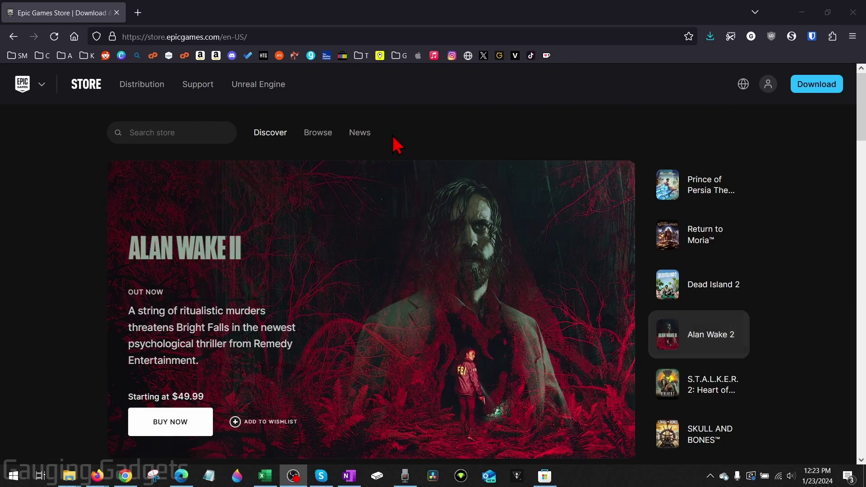
pyautogui.click(713, 384)
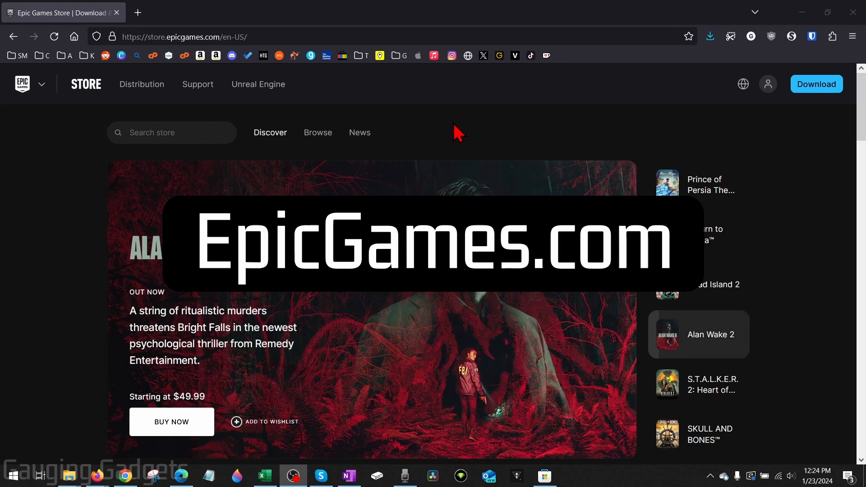
pyautogui.moveTo(291, 86)
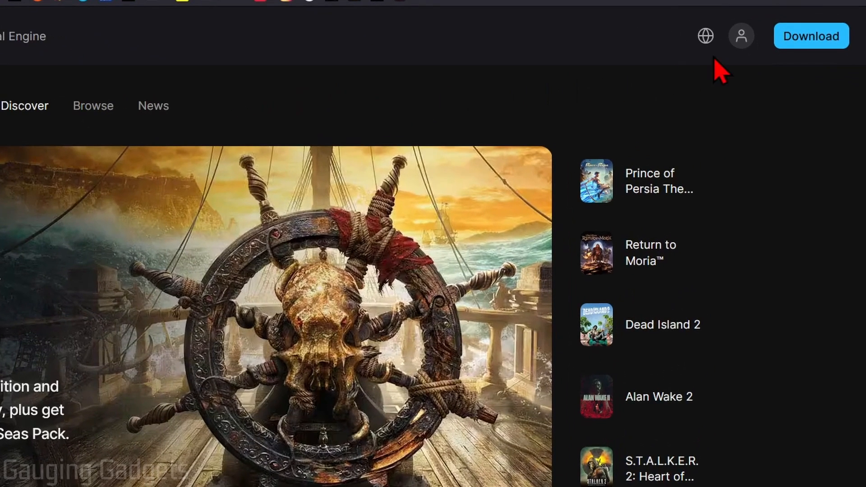
pyautogui.click(740, 36)
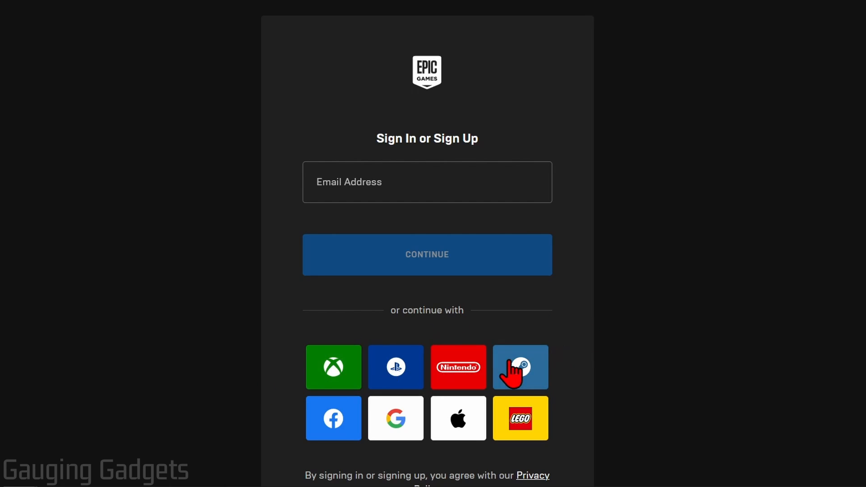
pyautogui.moveTo(482, 365)
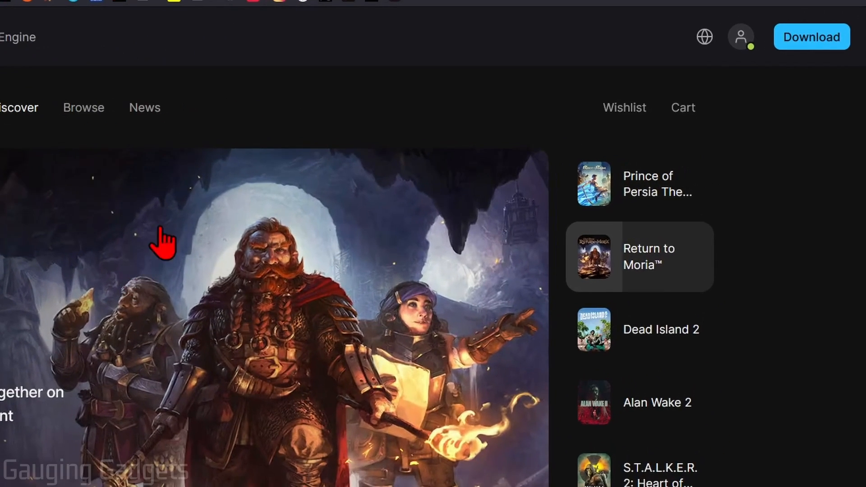
# Step: Choose Account from the profile menu to reach the account settings
pyautogui.click(741, 37)
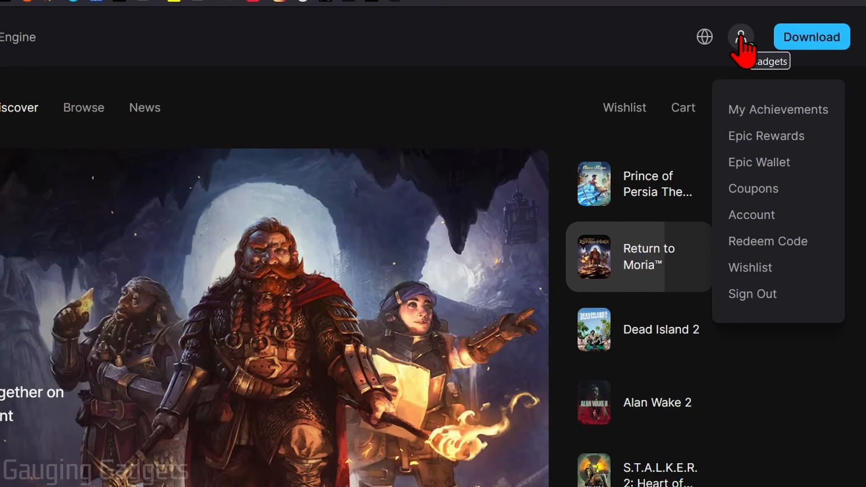
pyautogui.moveTo(751, 214)
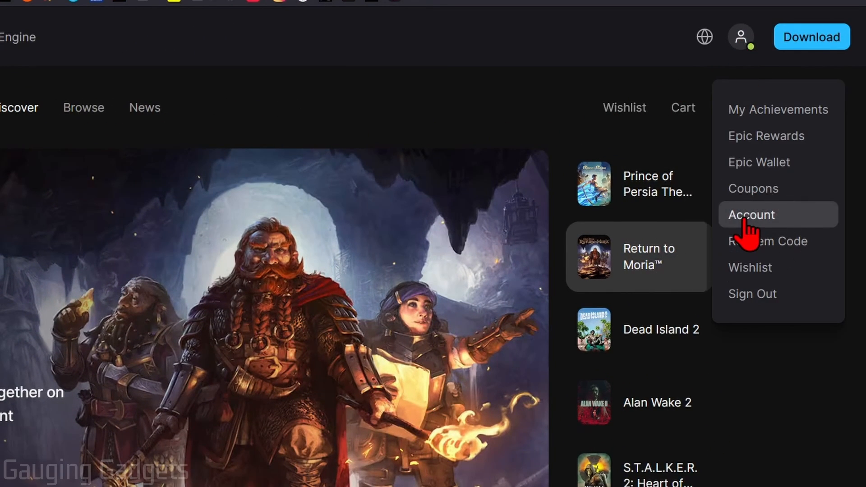
pyautogui.click(751, 215)
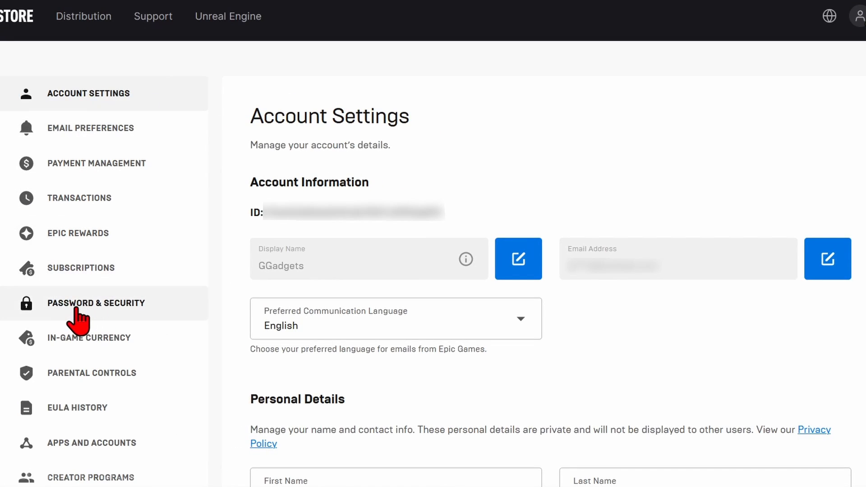
# Step: Go to Password & Security and scroll down to the Two-Factor Authentication options
pyautogui.click(96, 303)
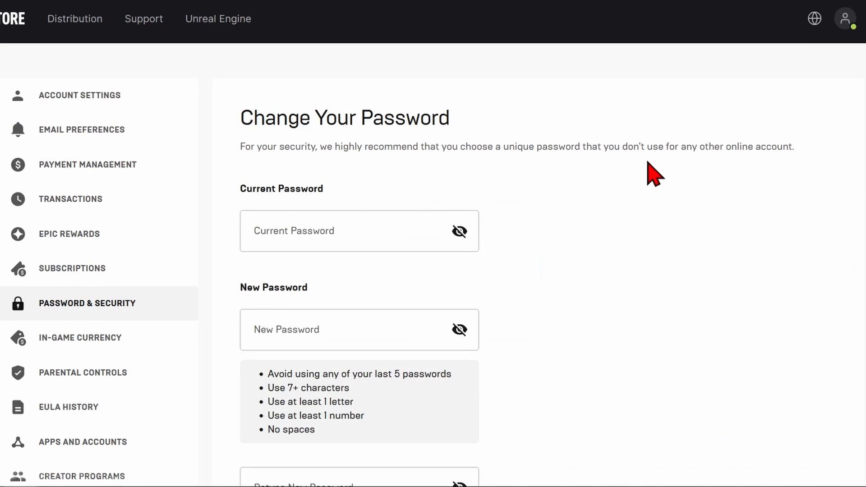
pyautogui.scroll(-3)
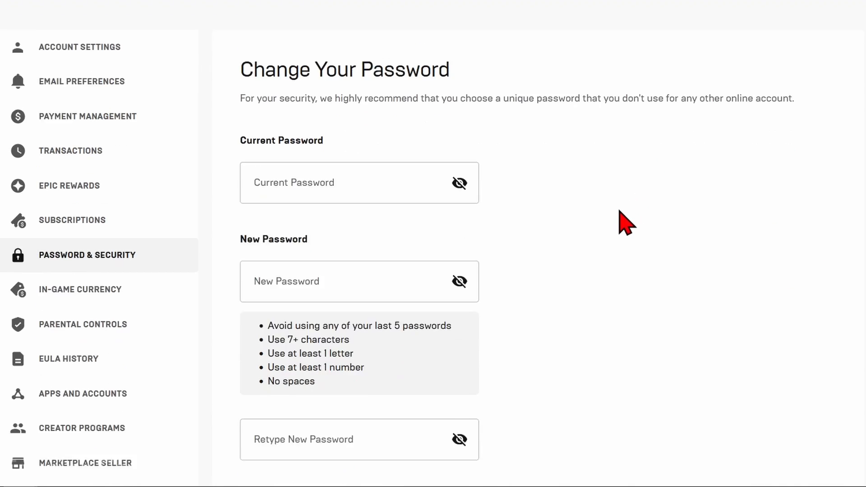
pyautogui.scroll(-3)
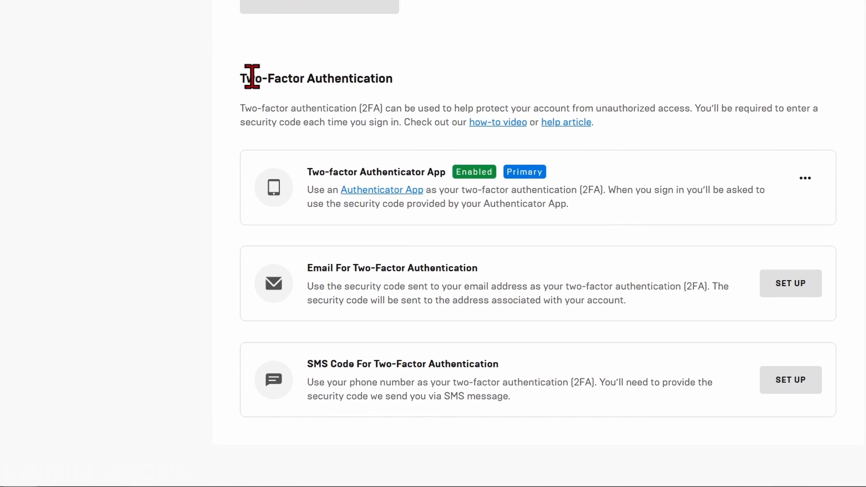
pyautogui.moveTo(189, 135)
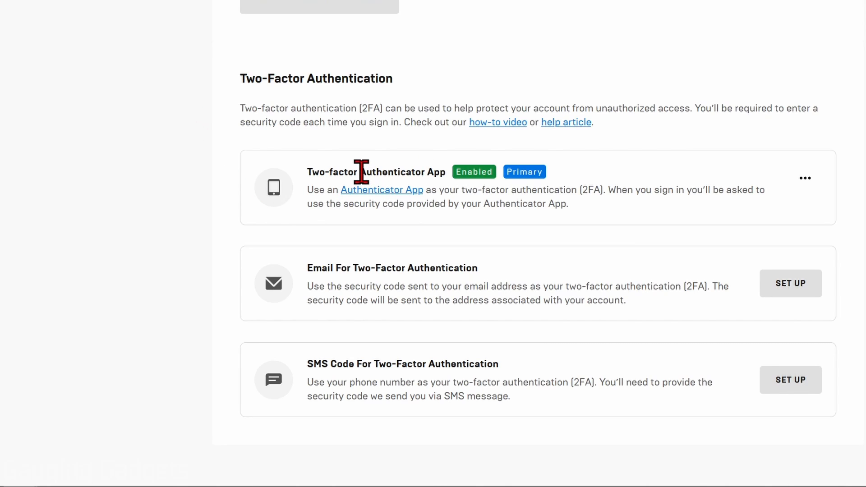
pyautogui.moveTo(350, 179)
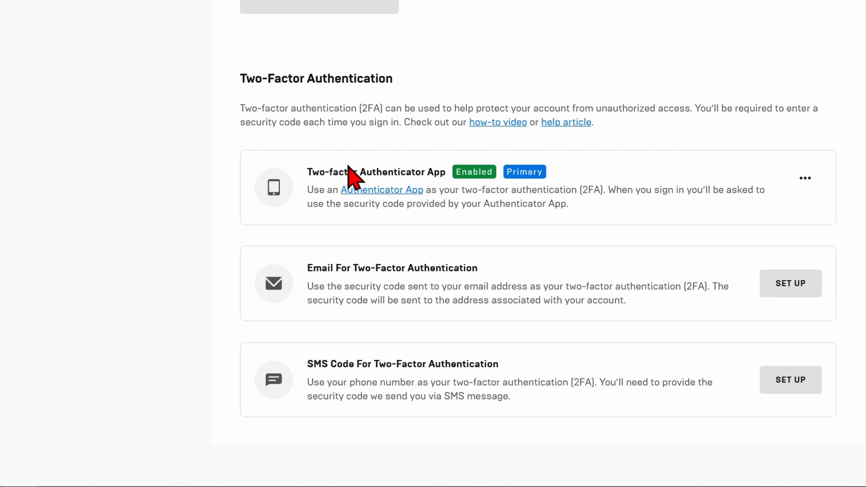
pyautogui.moveTo(371, 268)
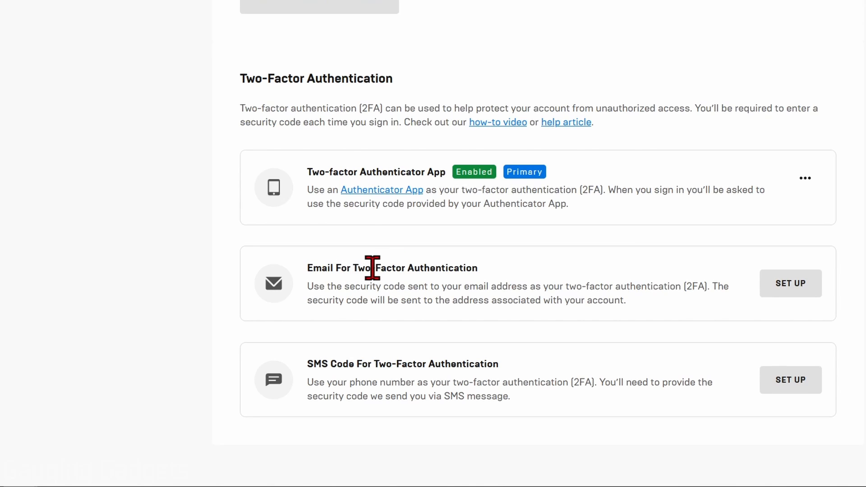
pyautogui.moveTo(309, 366)
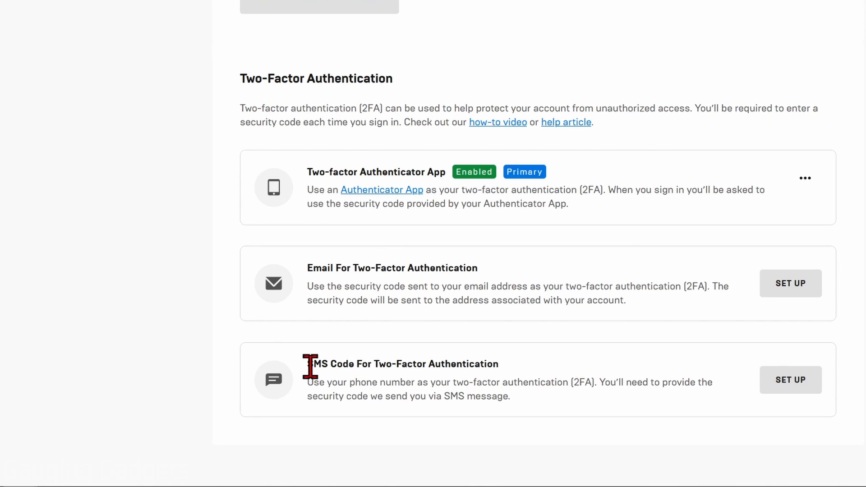
pyautogui.moveTo(439, 345)
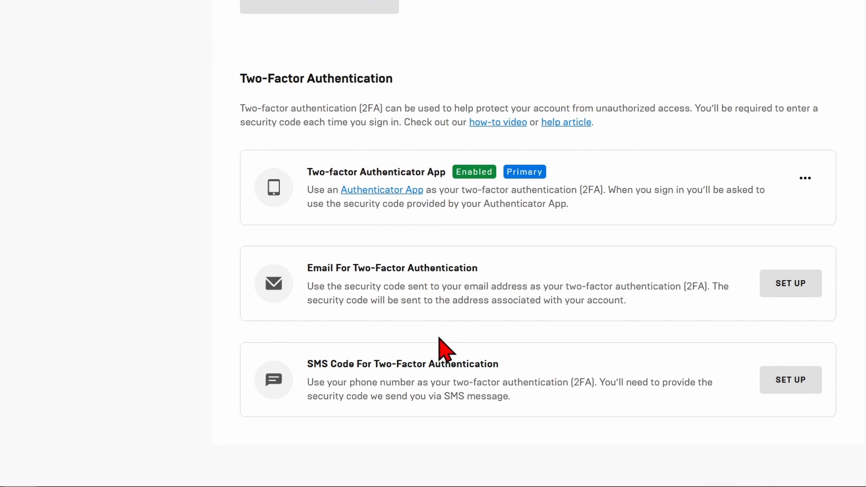
pyautogui.moveTo(351, 308)
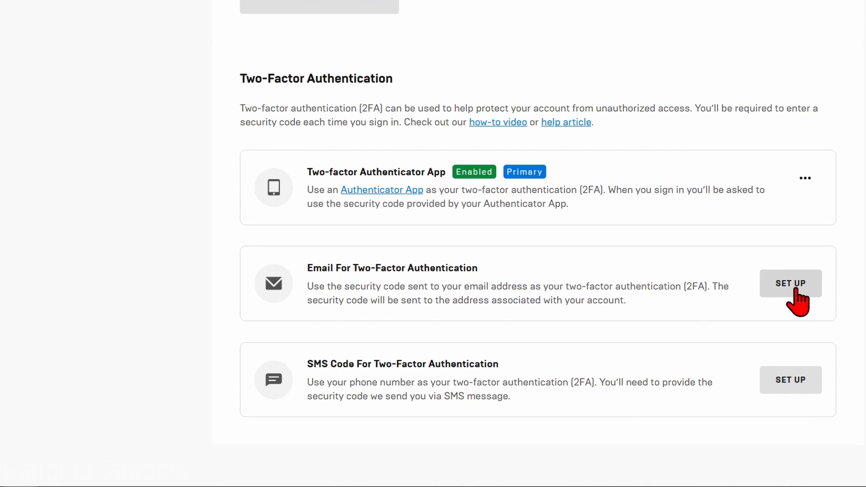
pyautogui.click(790, 283)
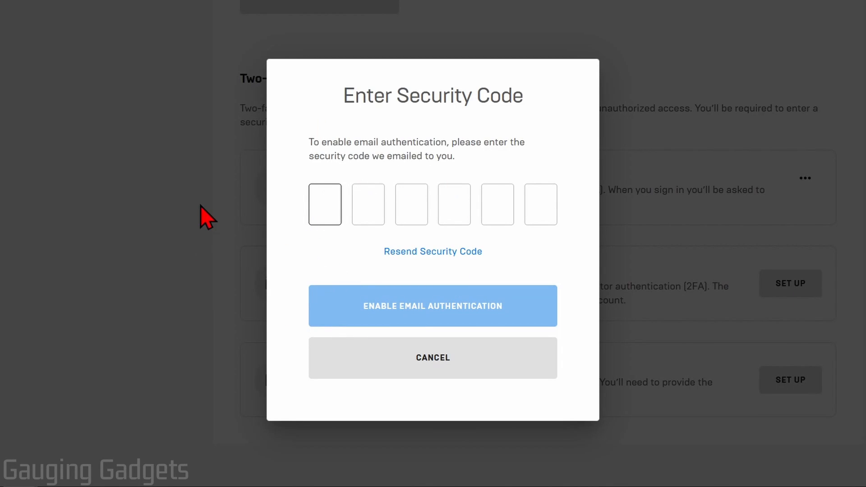
pyautogui.moveTo(305, 130)
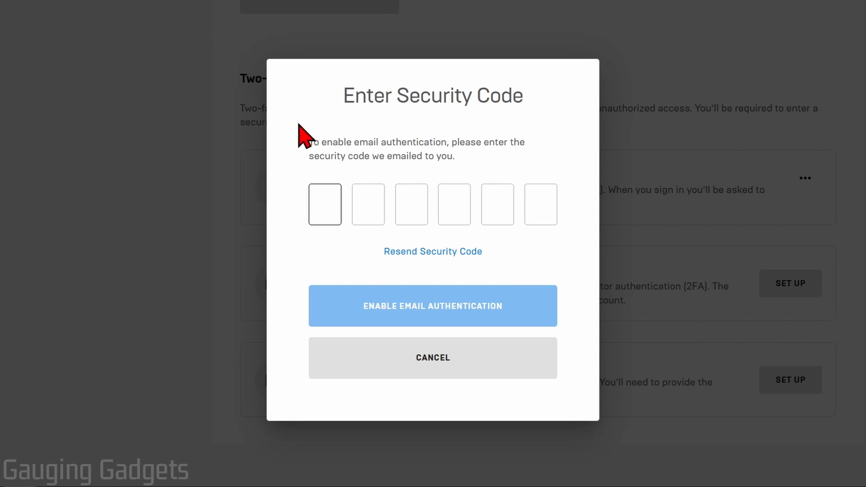
pyautogui.click(324, 204)
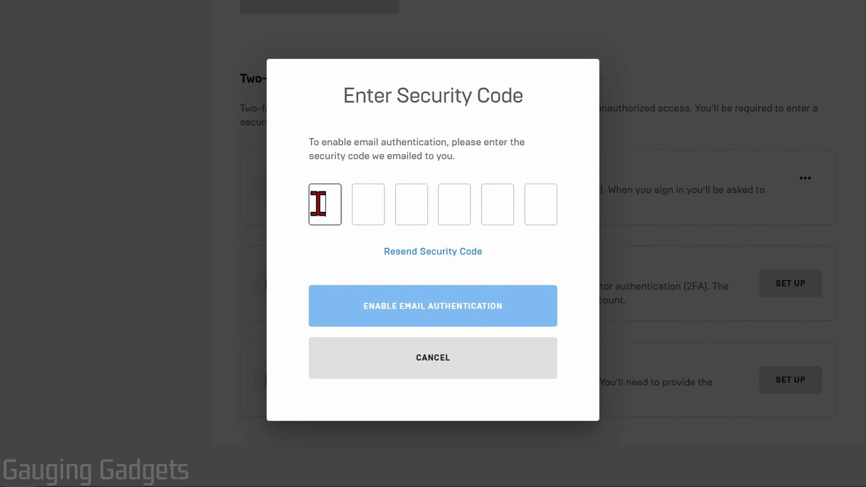
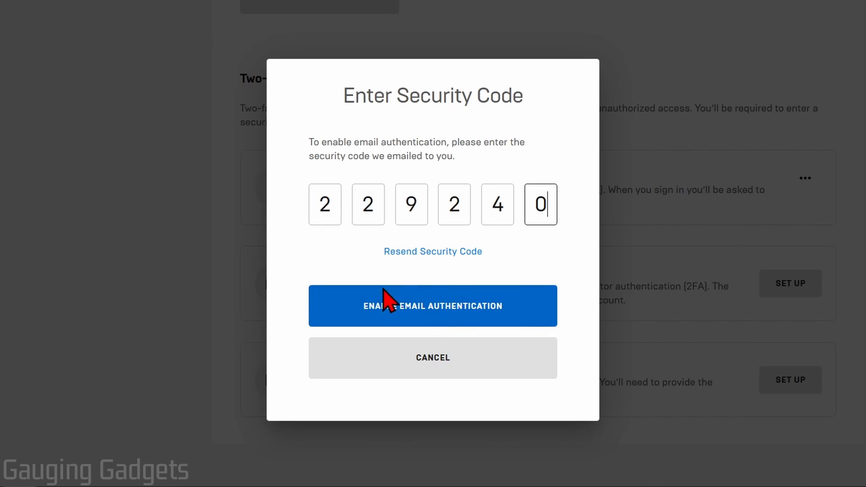
pyautogui.click(432, 306)
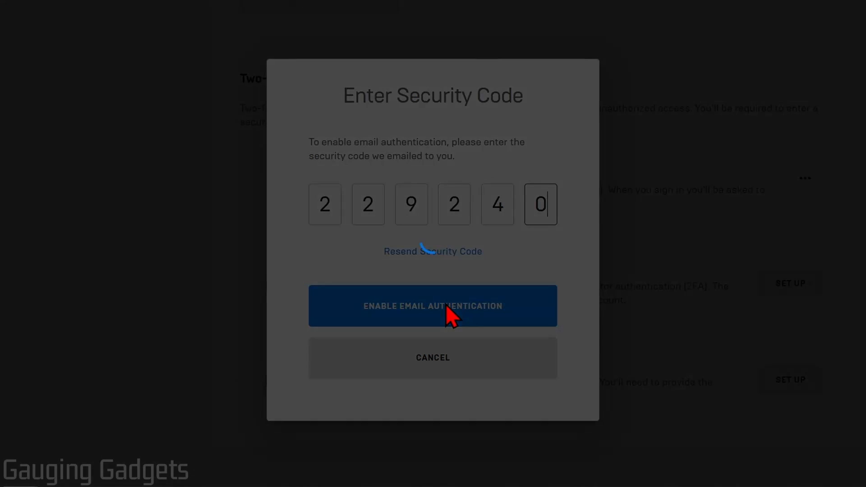
pyautogui.click(432, 305)
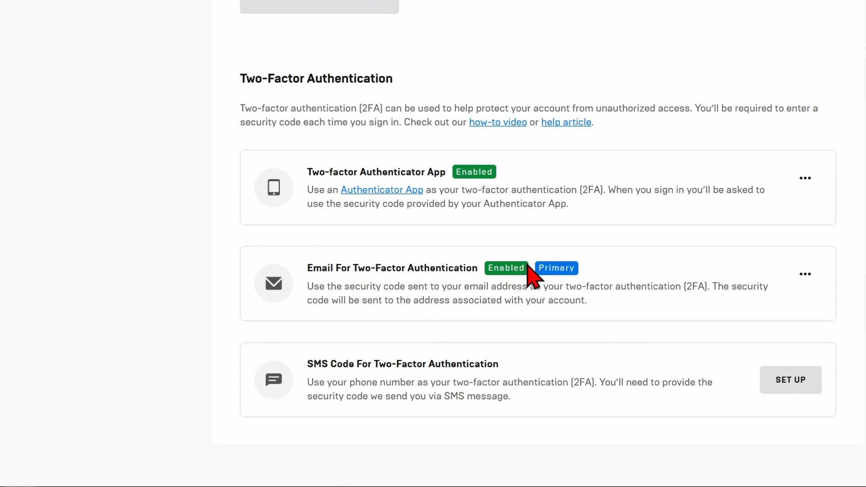
pyautogui.moveTo(577, 302)
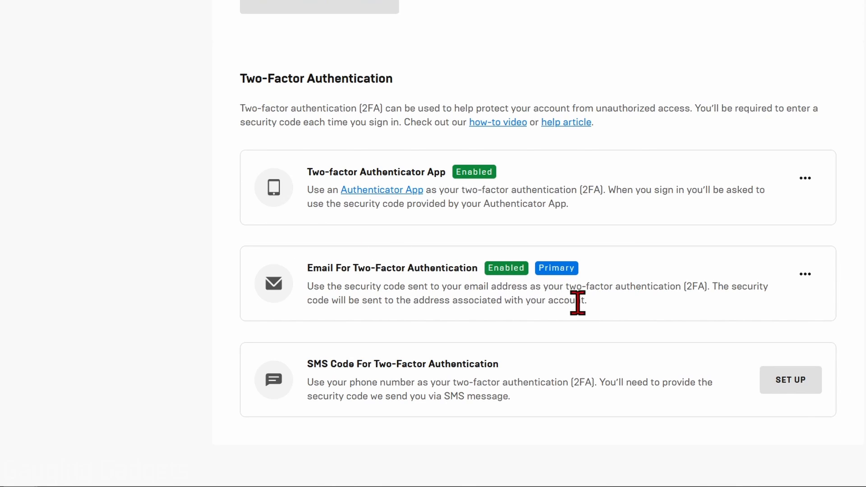
pyautogui.moveTo(563, 237)
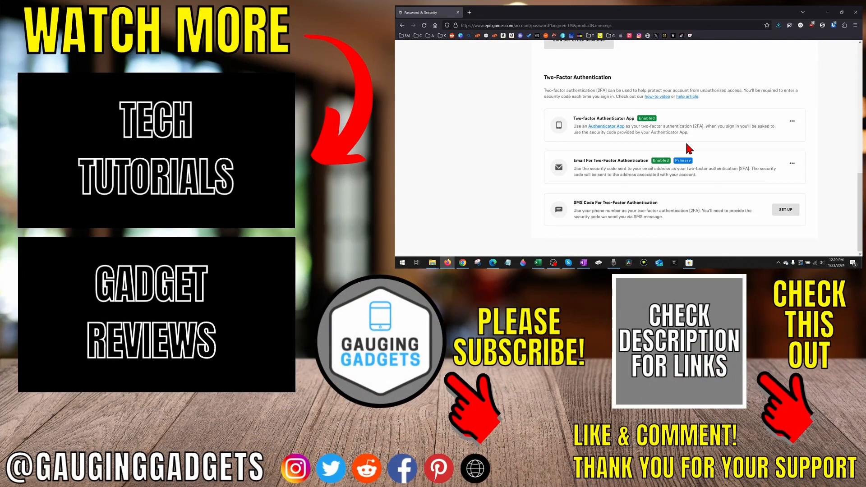
pyautogui.moveTo(700, 141)
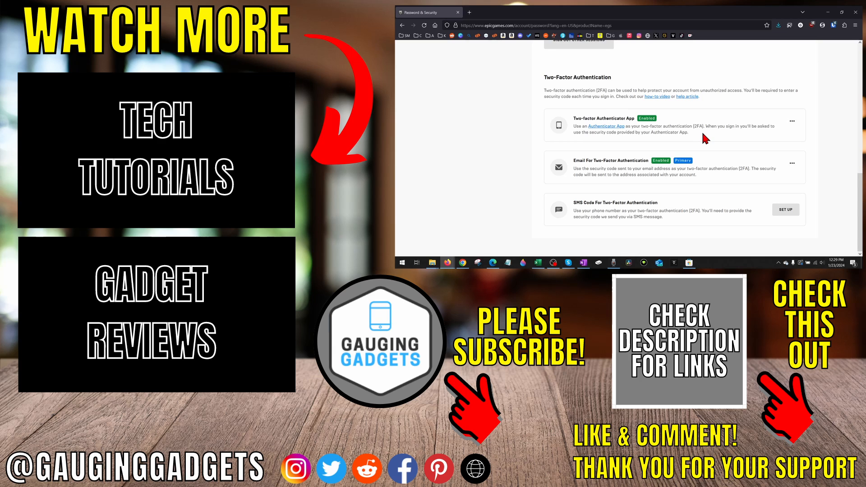
pyautogui.moveTo(717, 139)
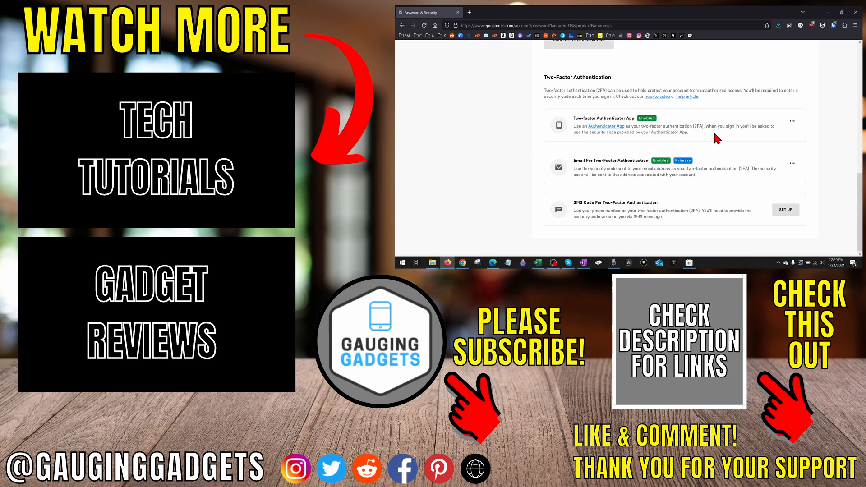